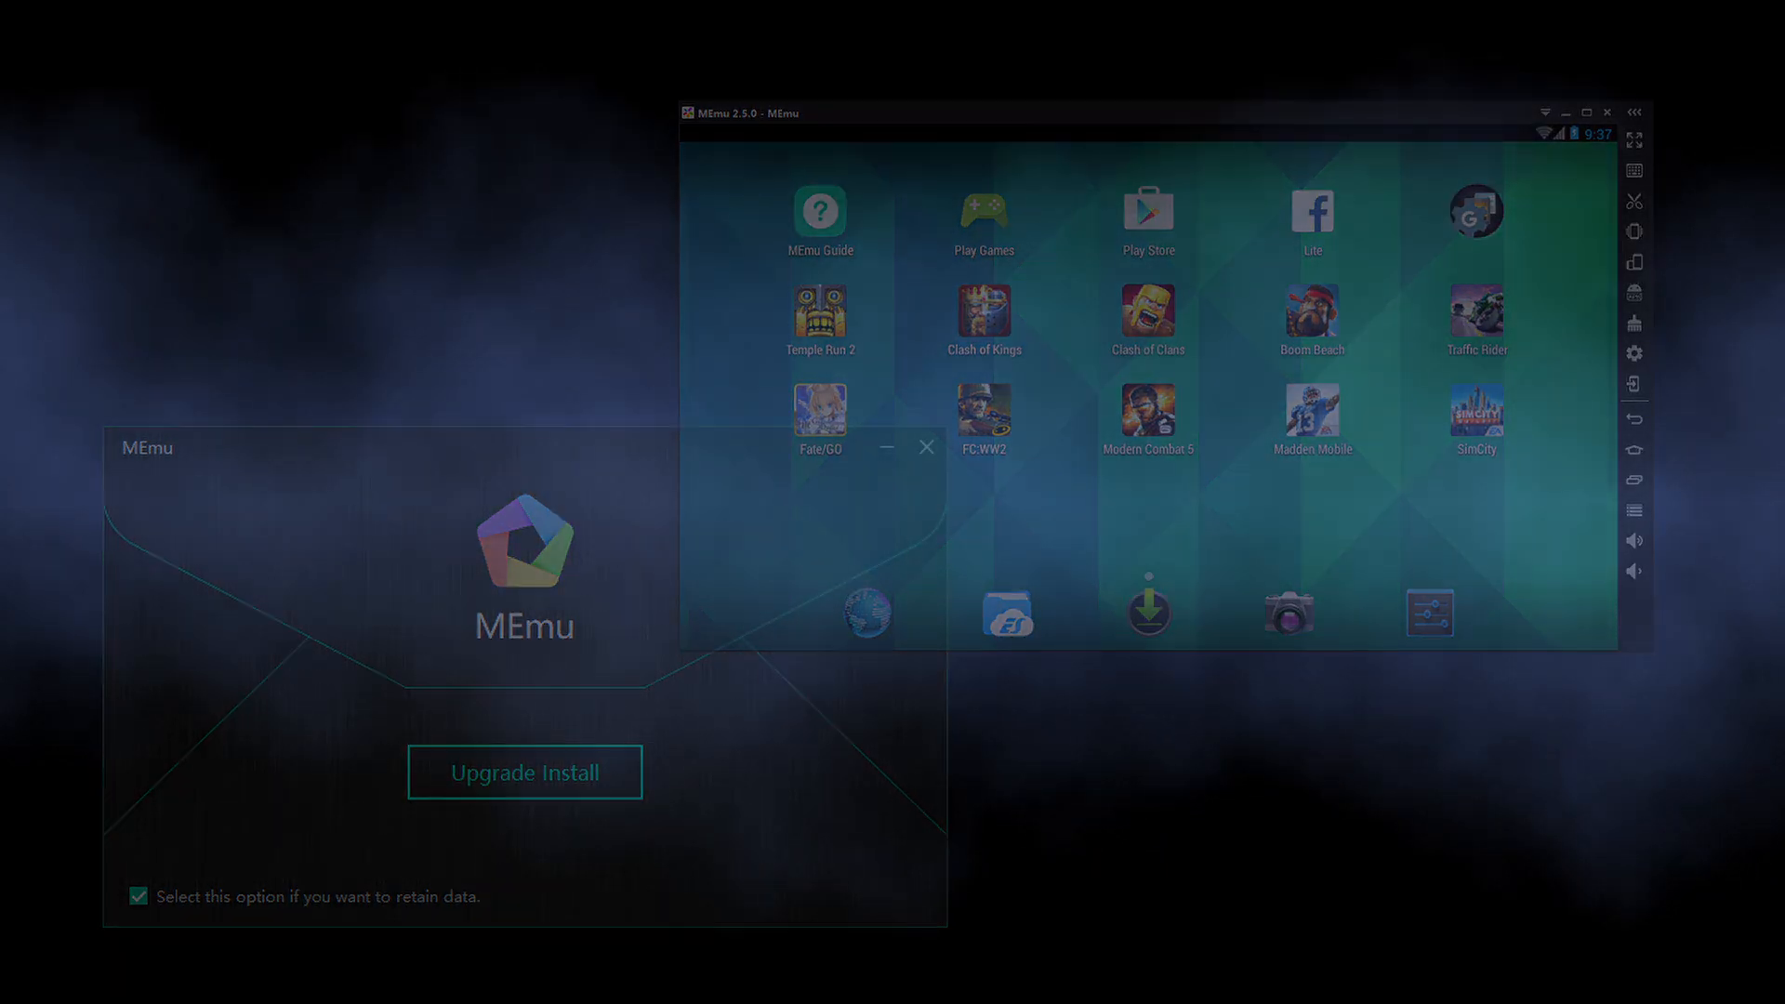
Launch the MEmu installer so Windows asks for permission to make changes.
left_click(524, 772)
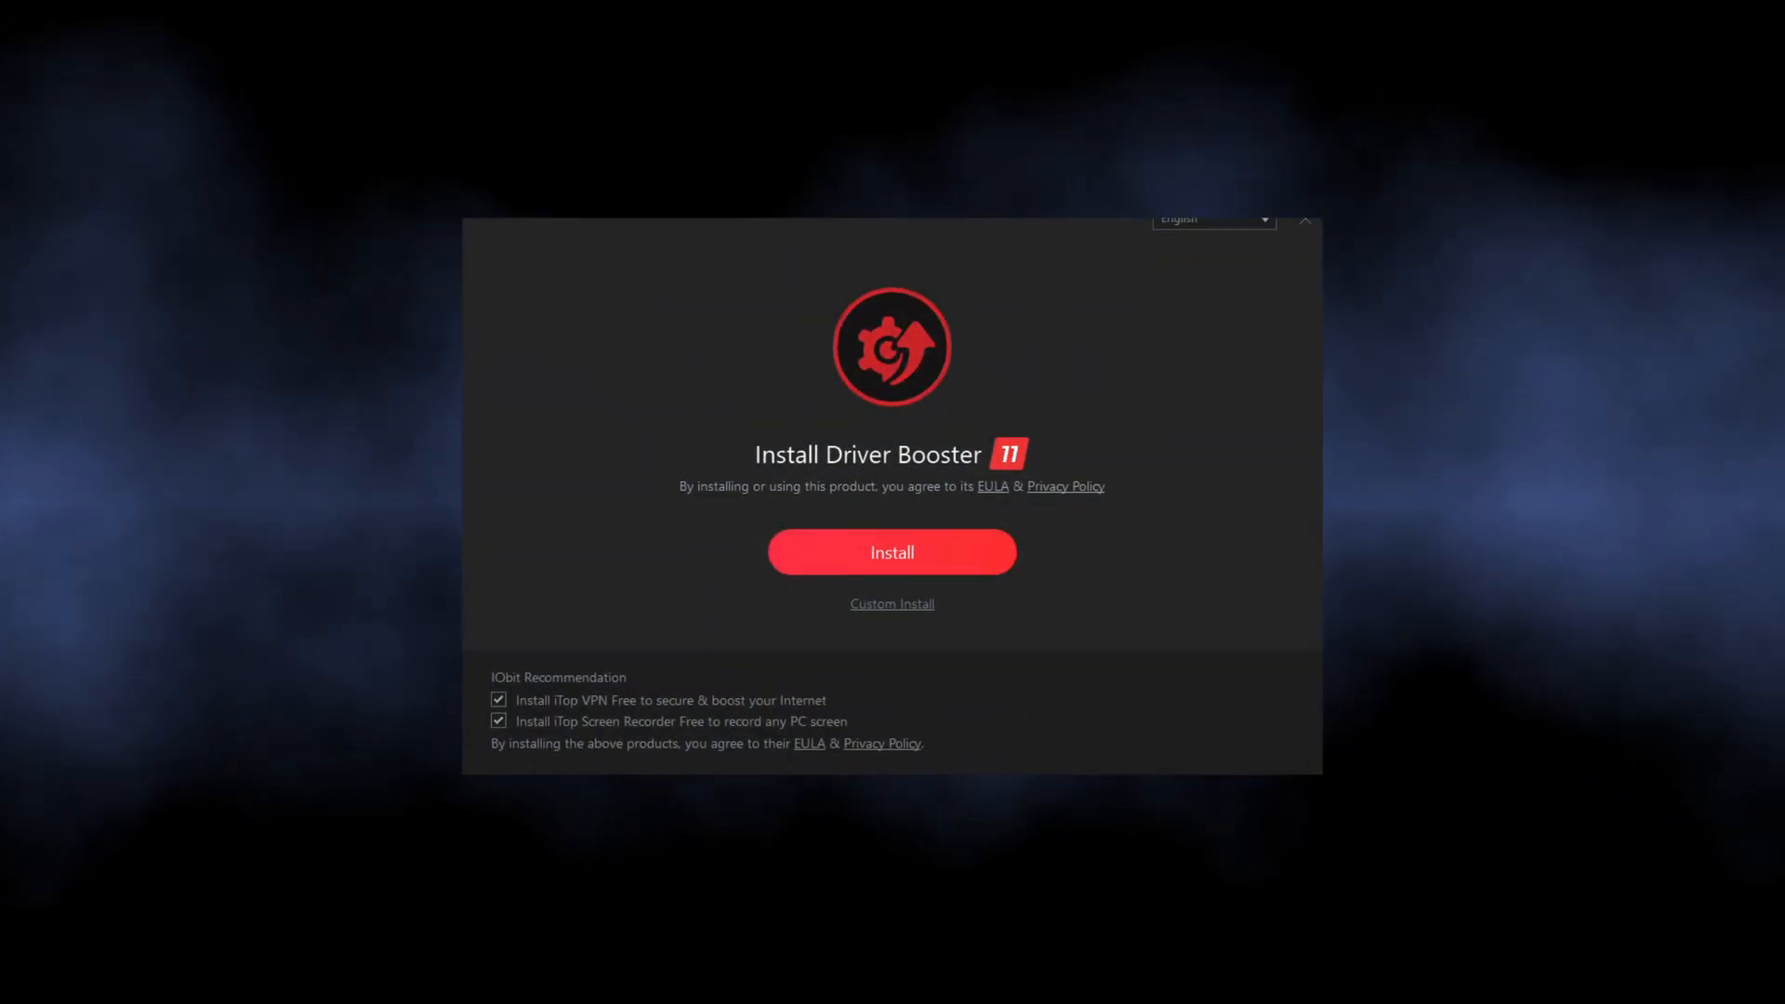
left_click(892, 552)
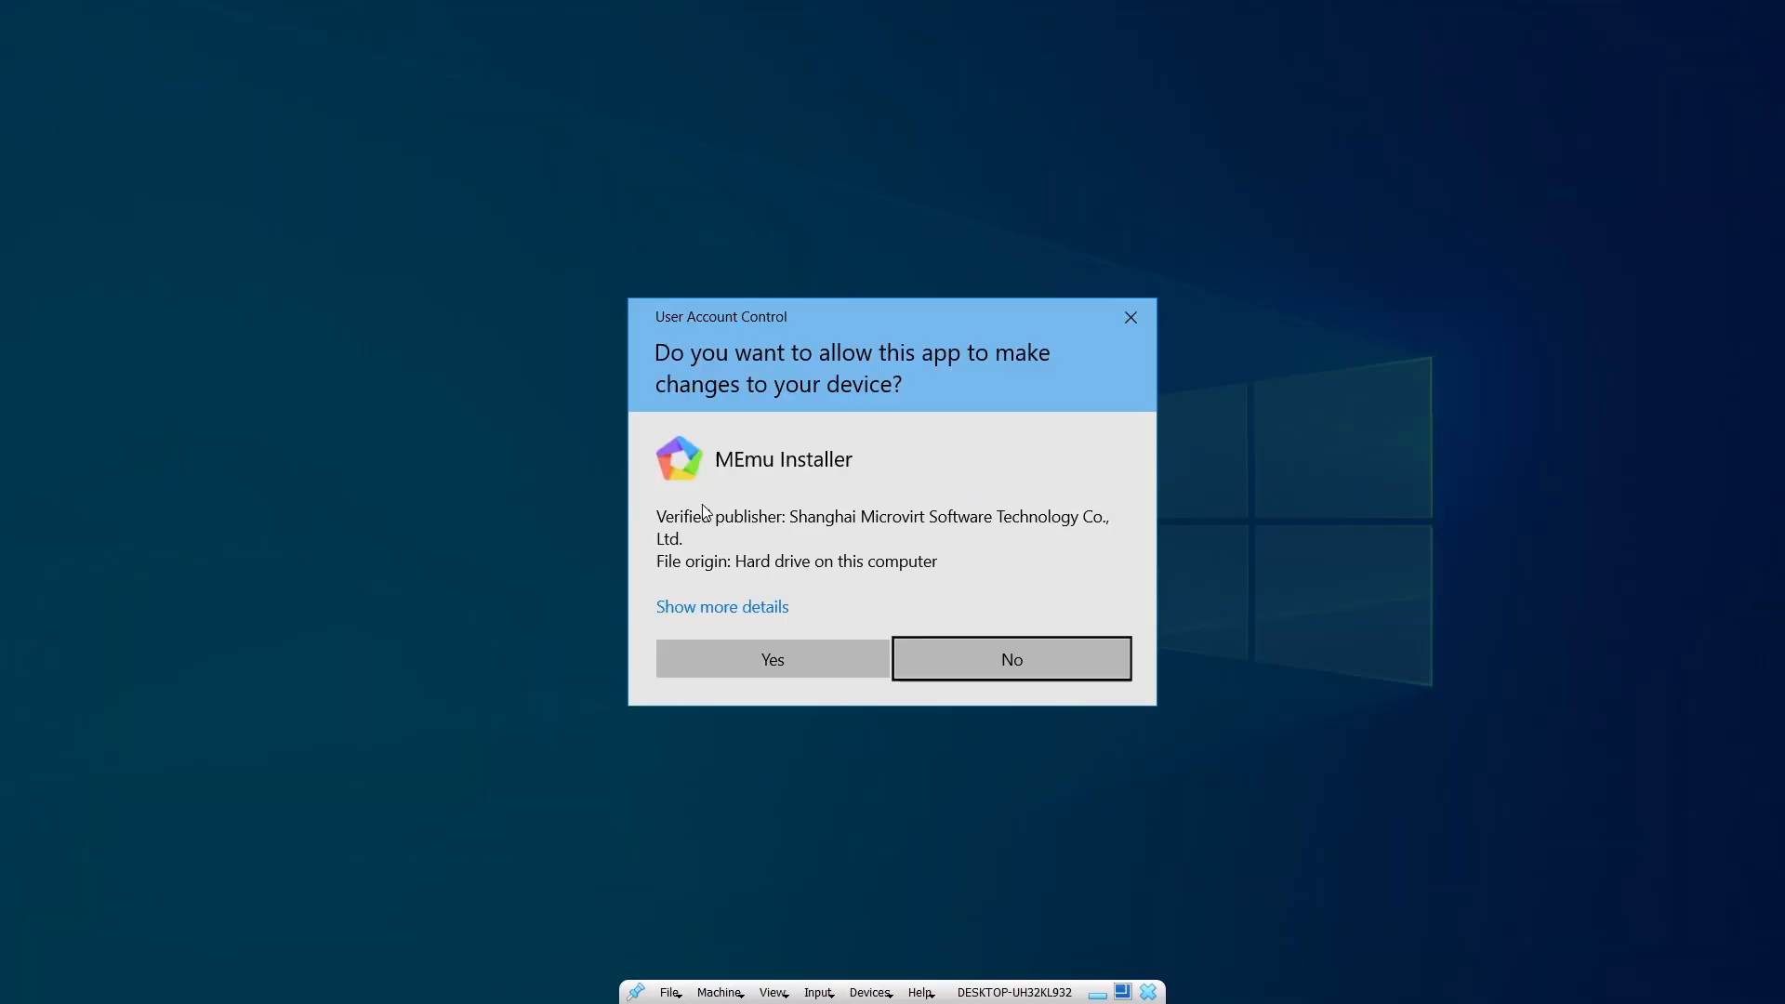
Allow the installer, start MEmu Play 9 quick install, and accept the Avast Free Antivirus offer.
left_click(770, 659)
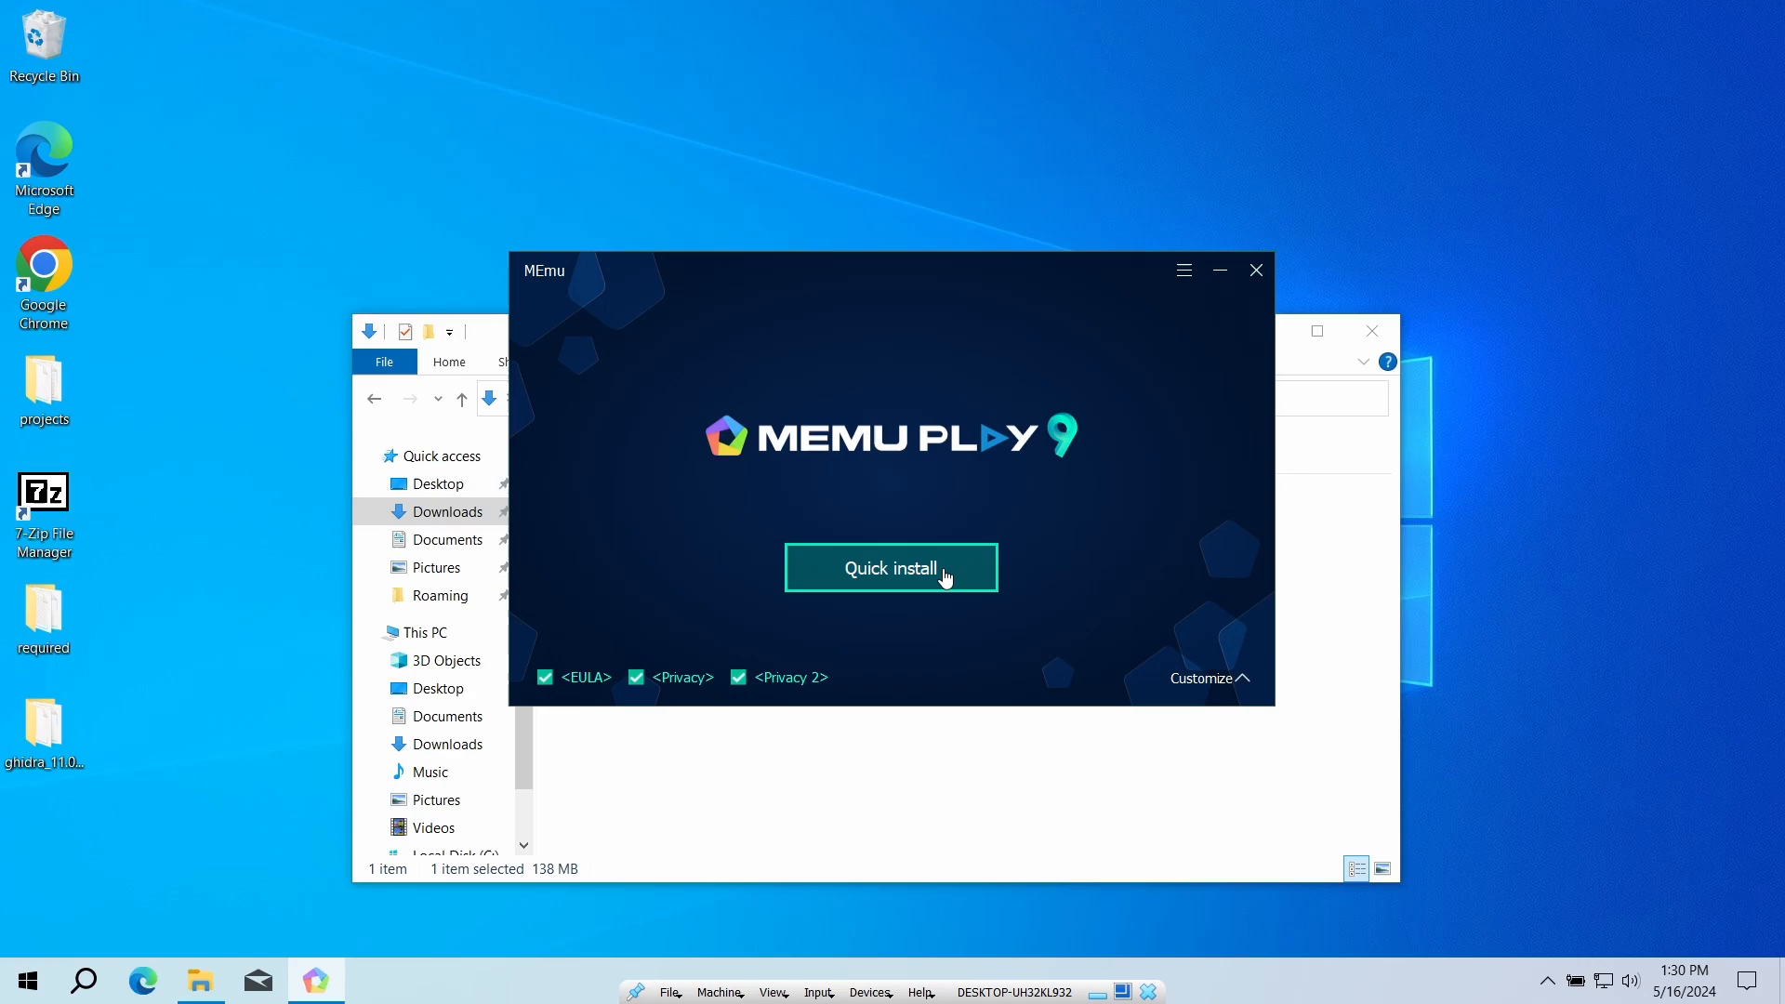
left_click(891, 568)
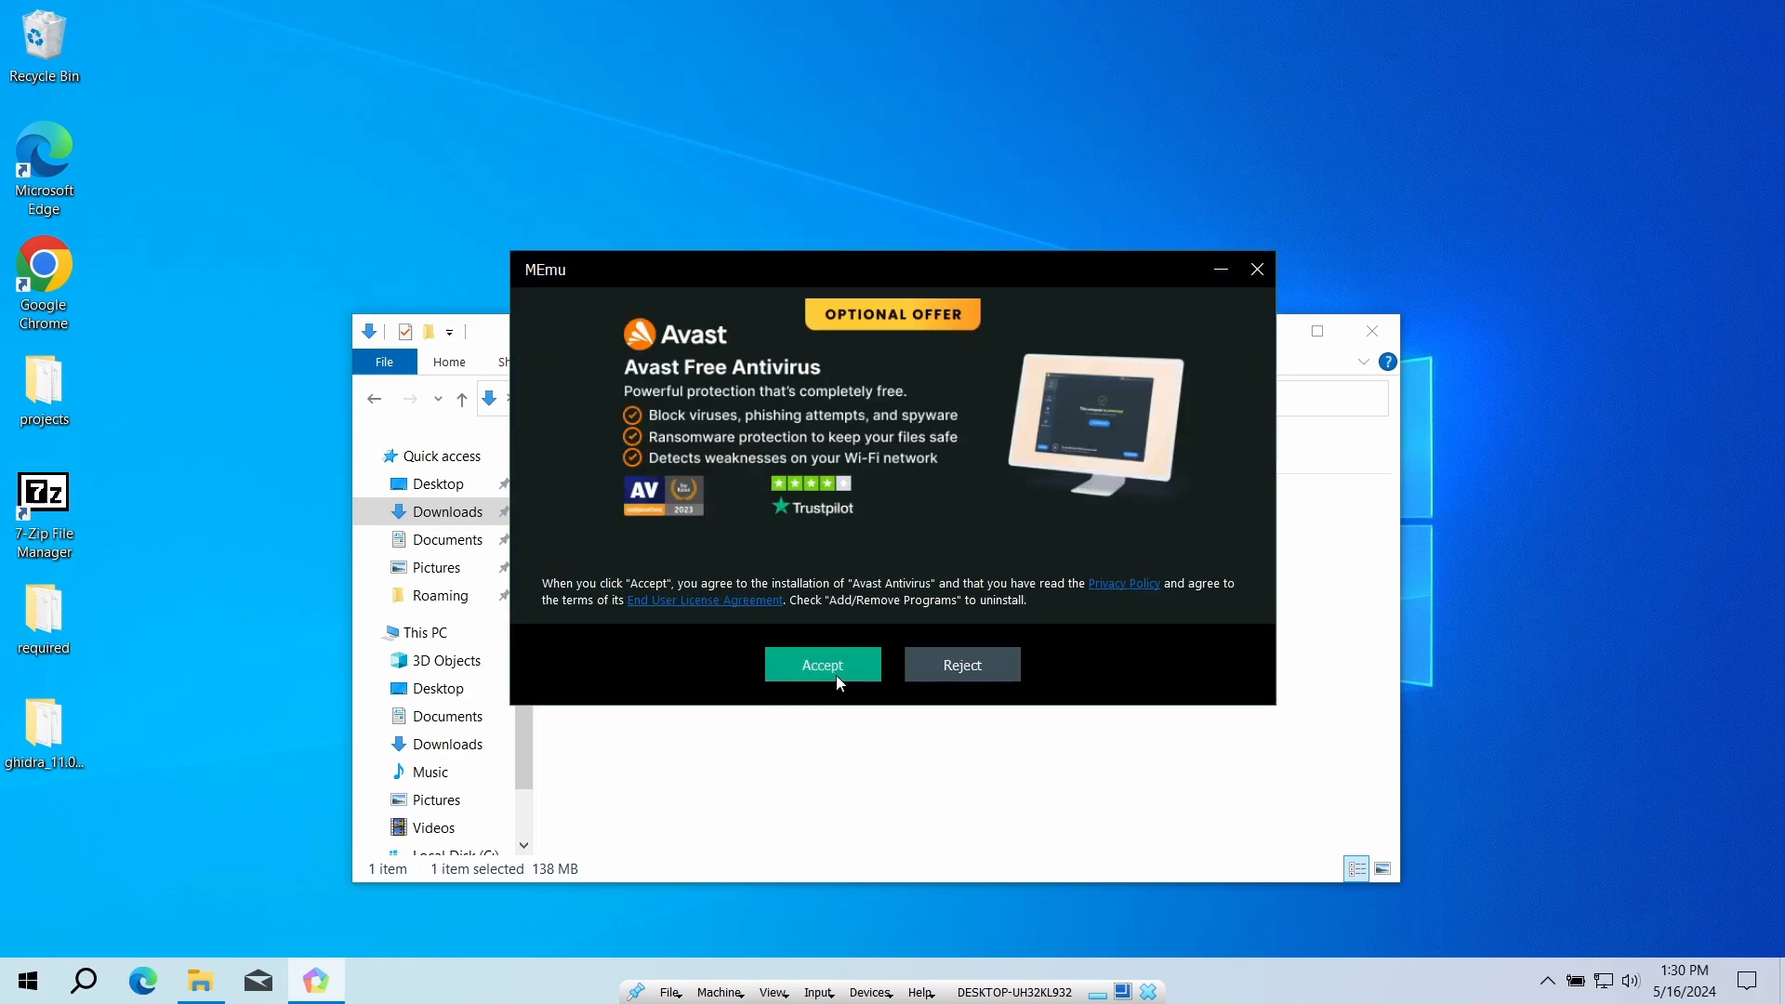
left_click(821, 664)
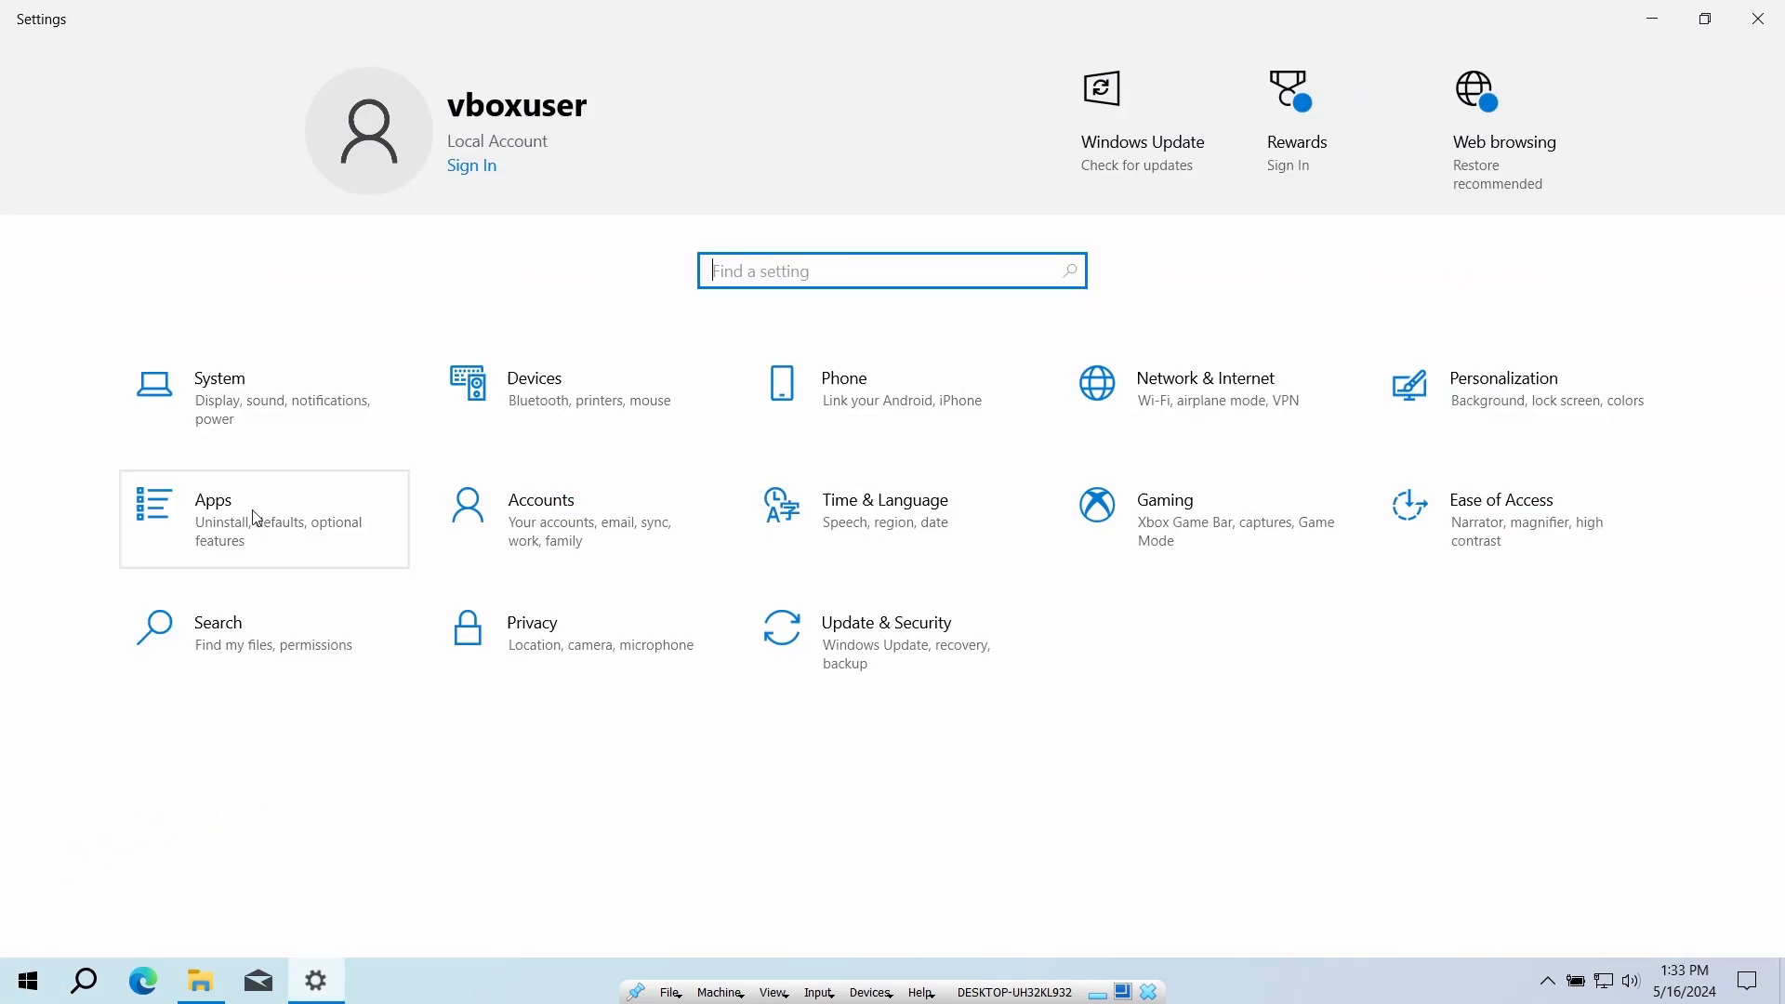
Browse Apps & features for bundled Avast, VPN by RAV and WebAdvisor, and uninstall one.
left_click(213, 501)
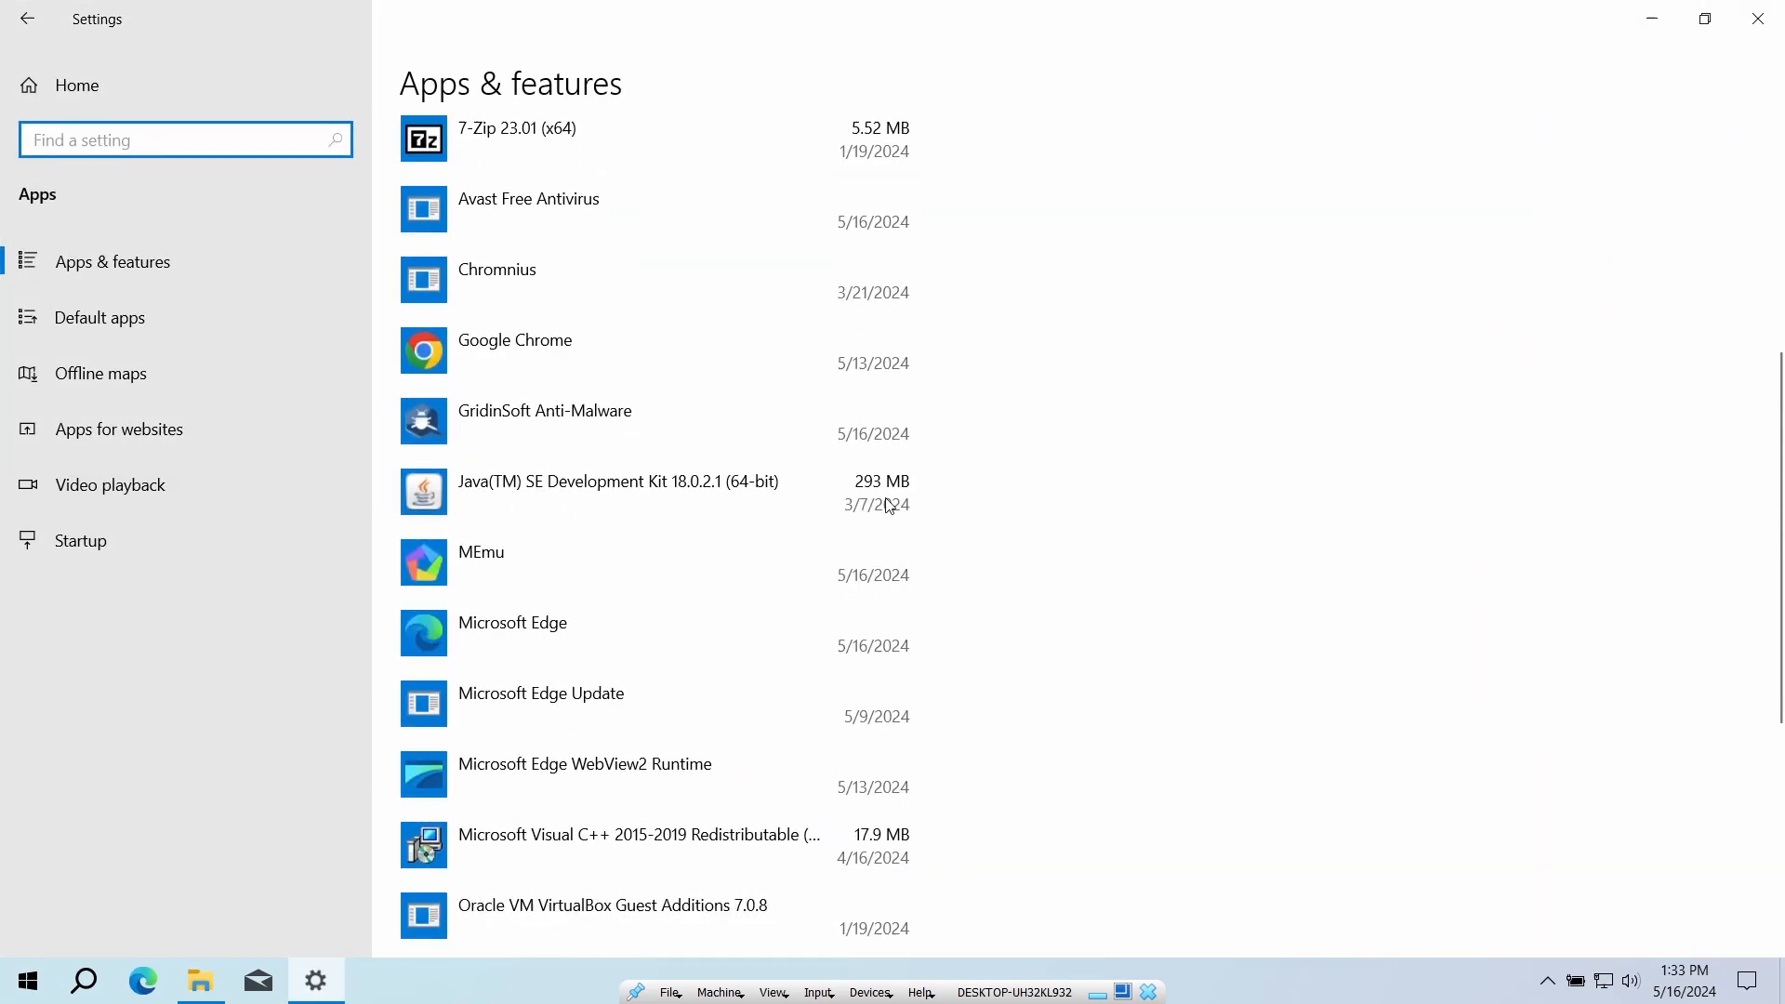
scroll("down", 3)
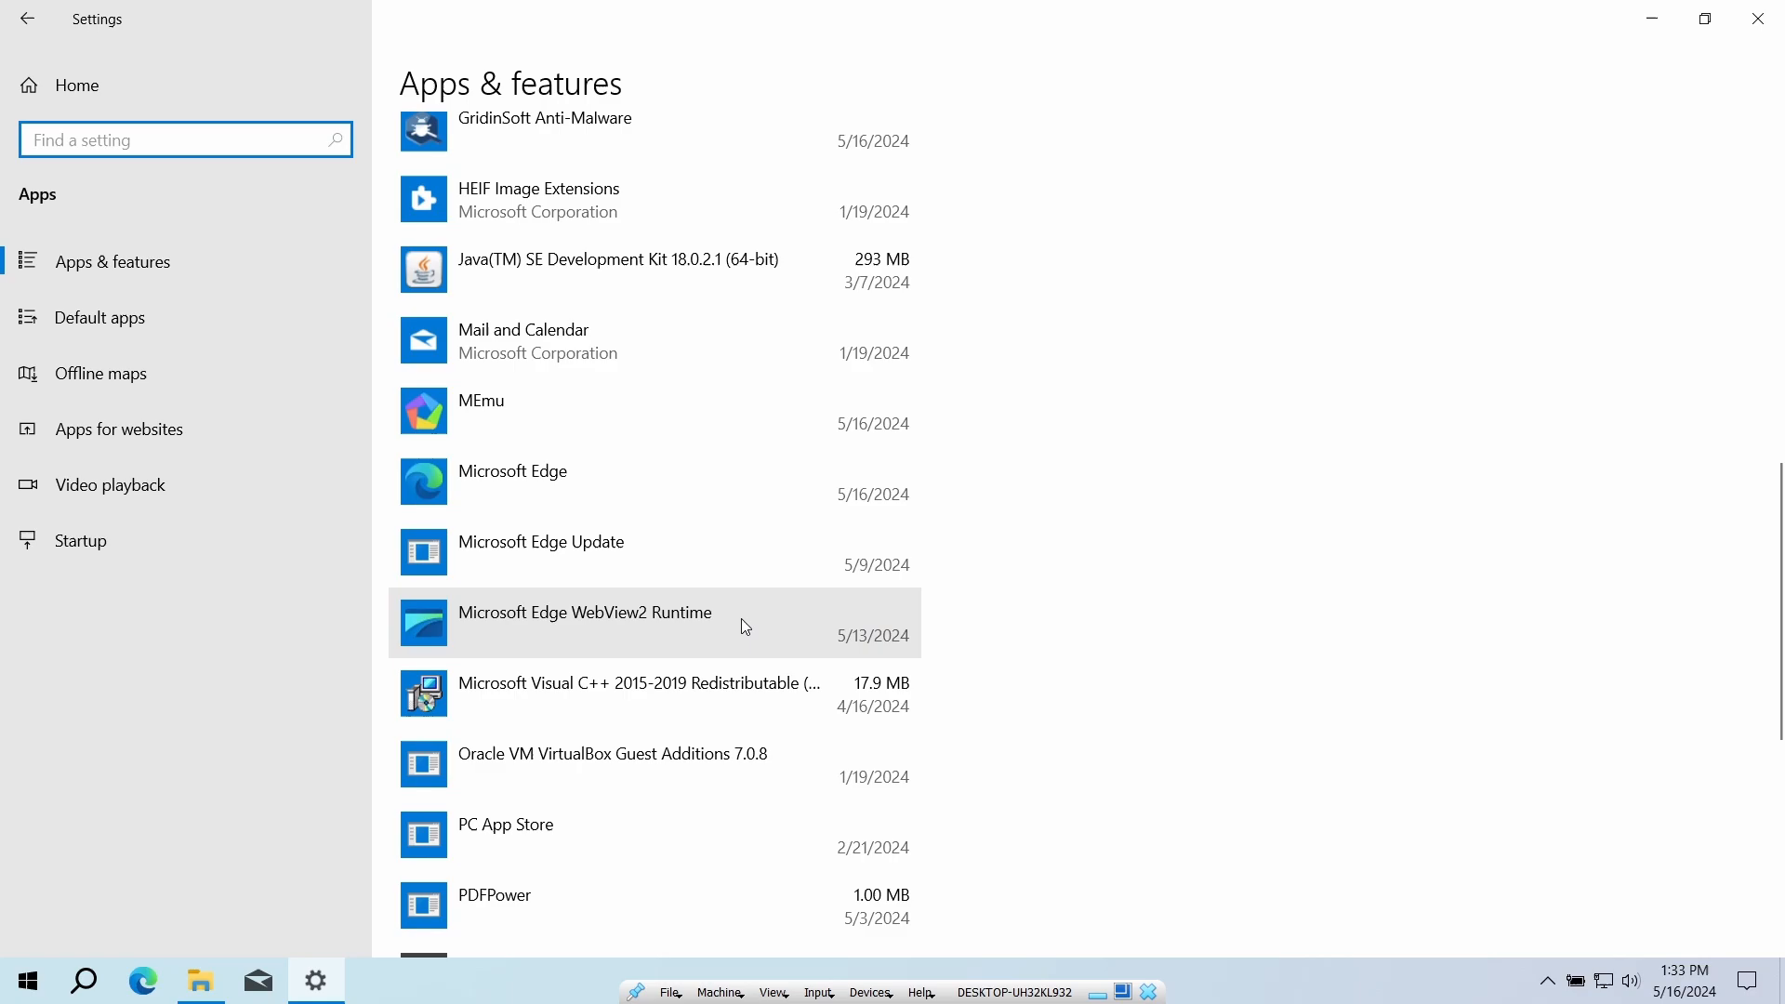
scroll("down", 3)
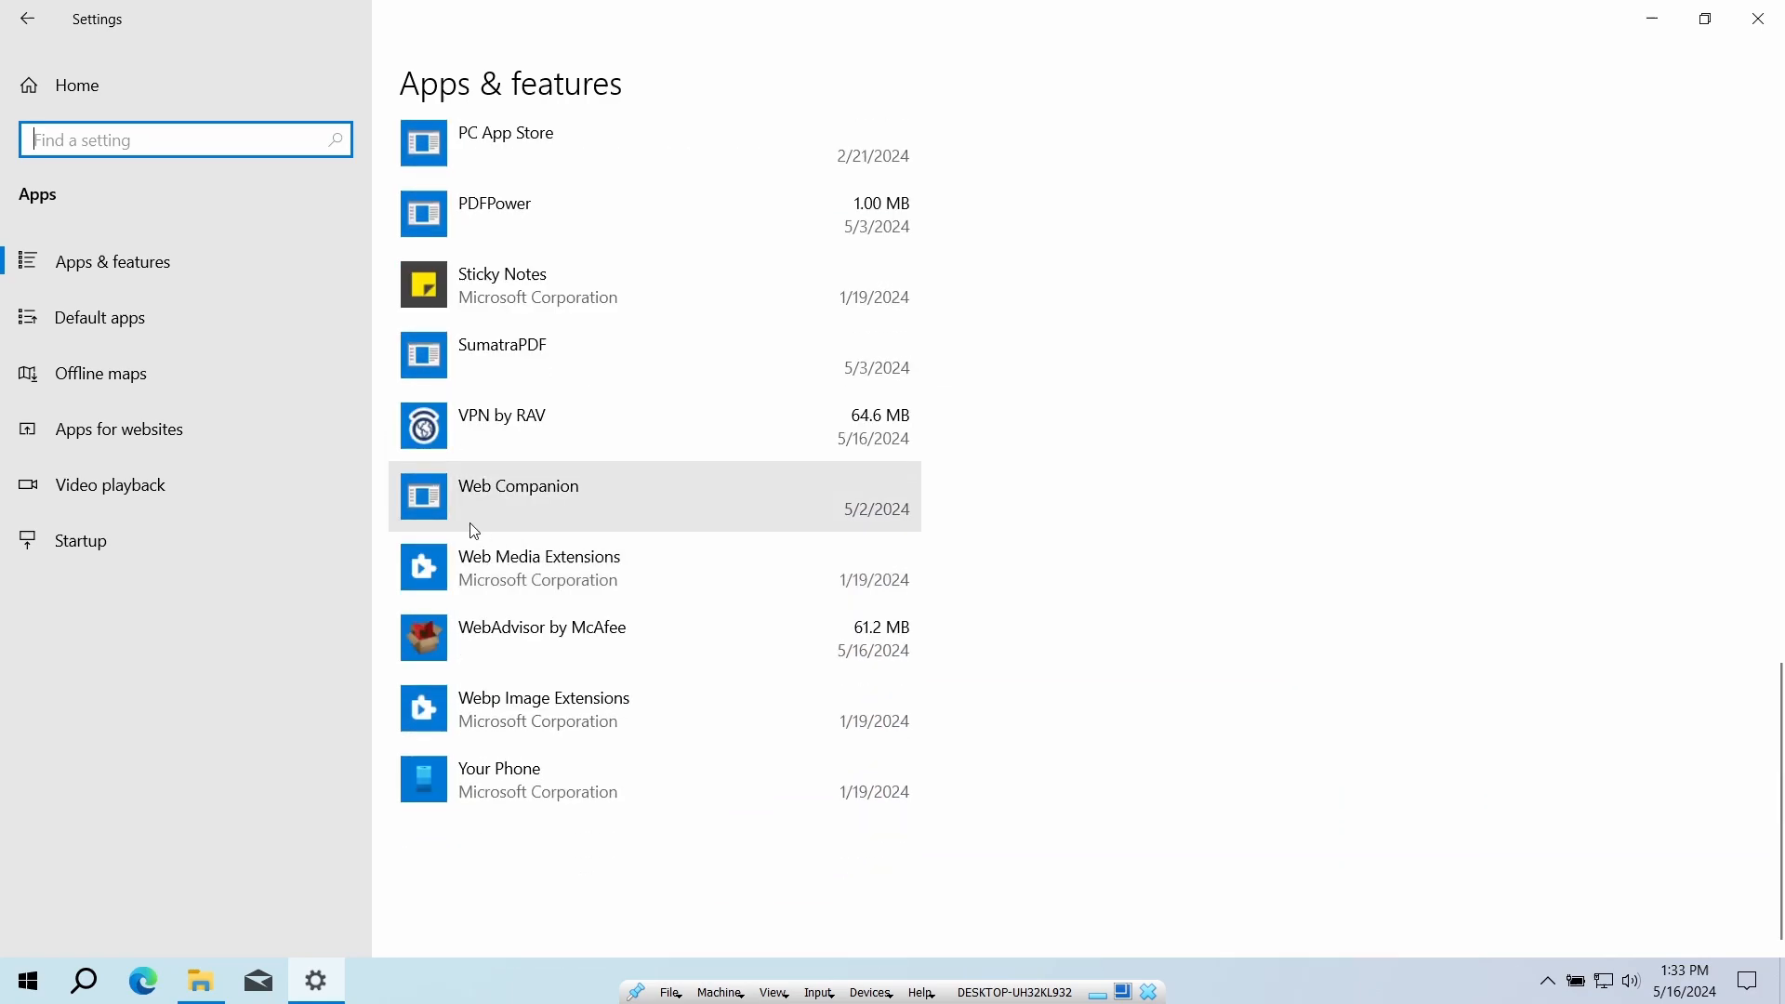
left_click(502, 426)
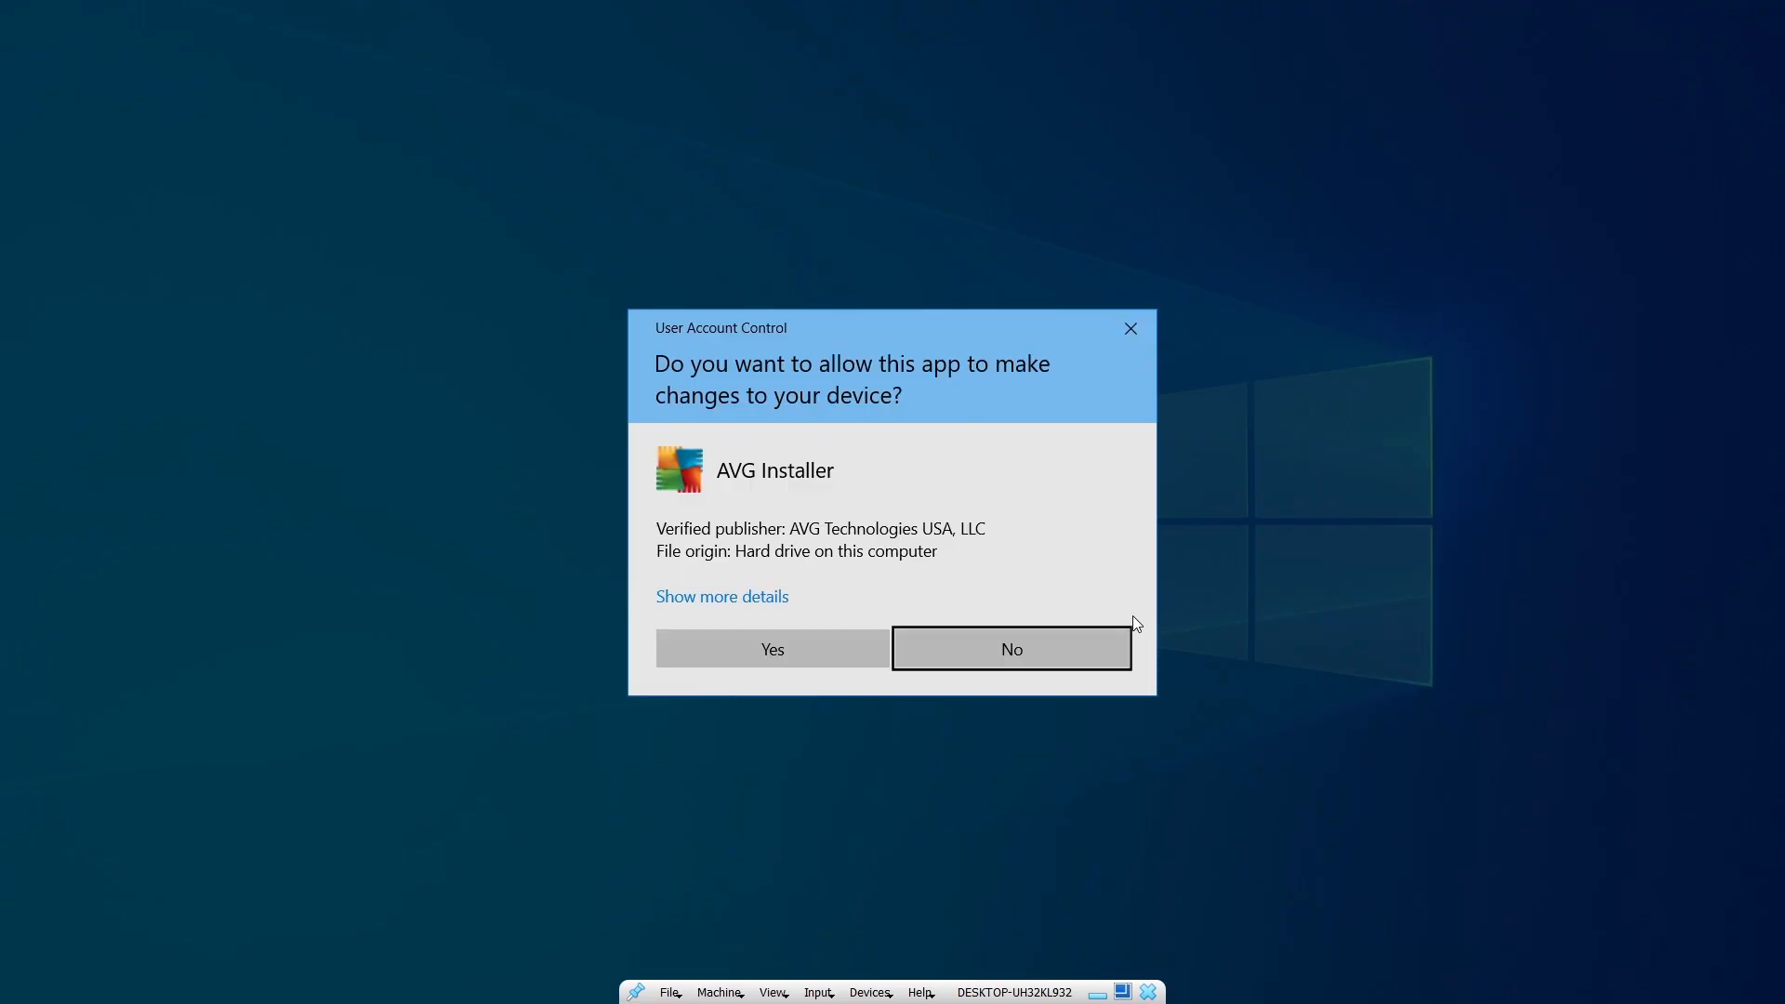
Approve the UAC prompt and uninstall WebAdvisor by McAfee without extras.
left_click(770, 649)
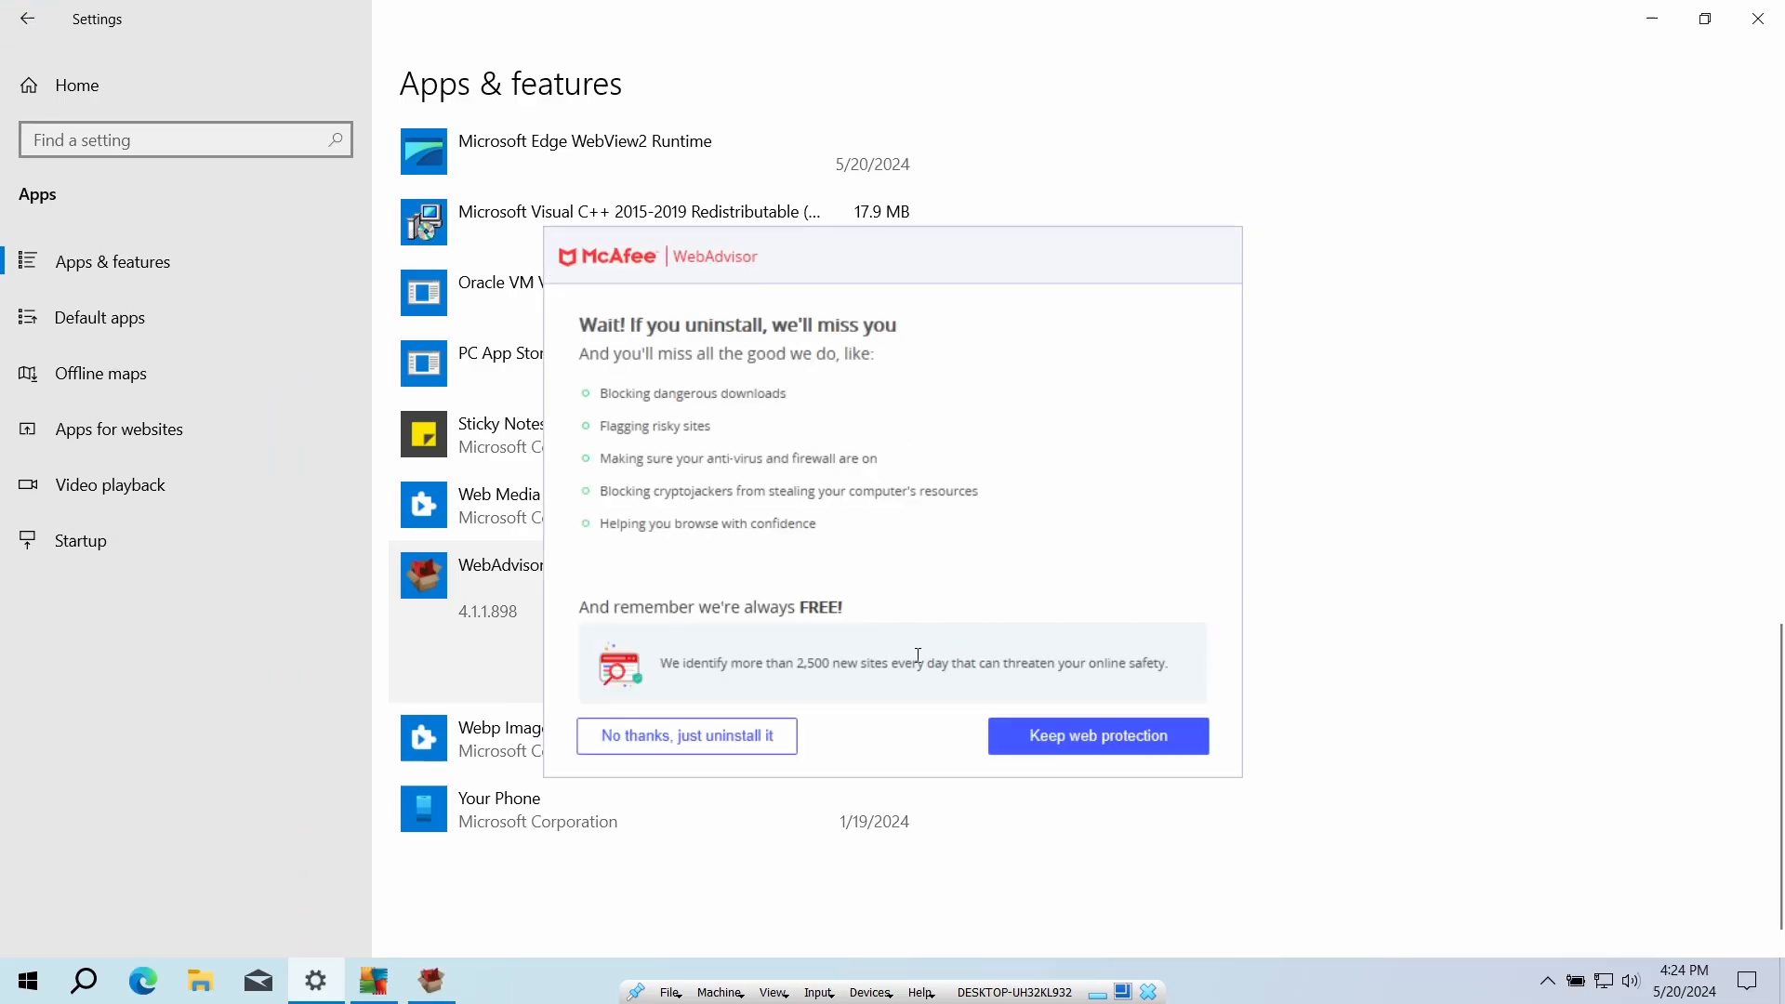
left_click(685, 736)
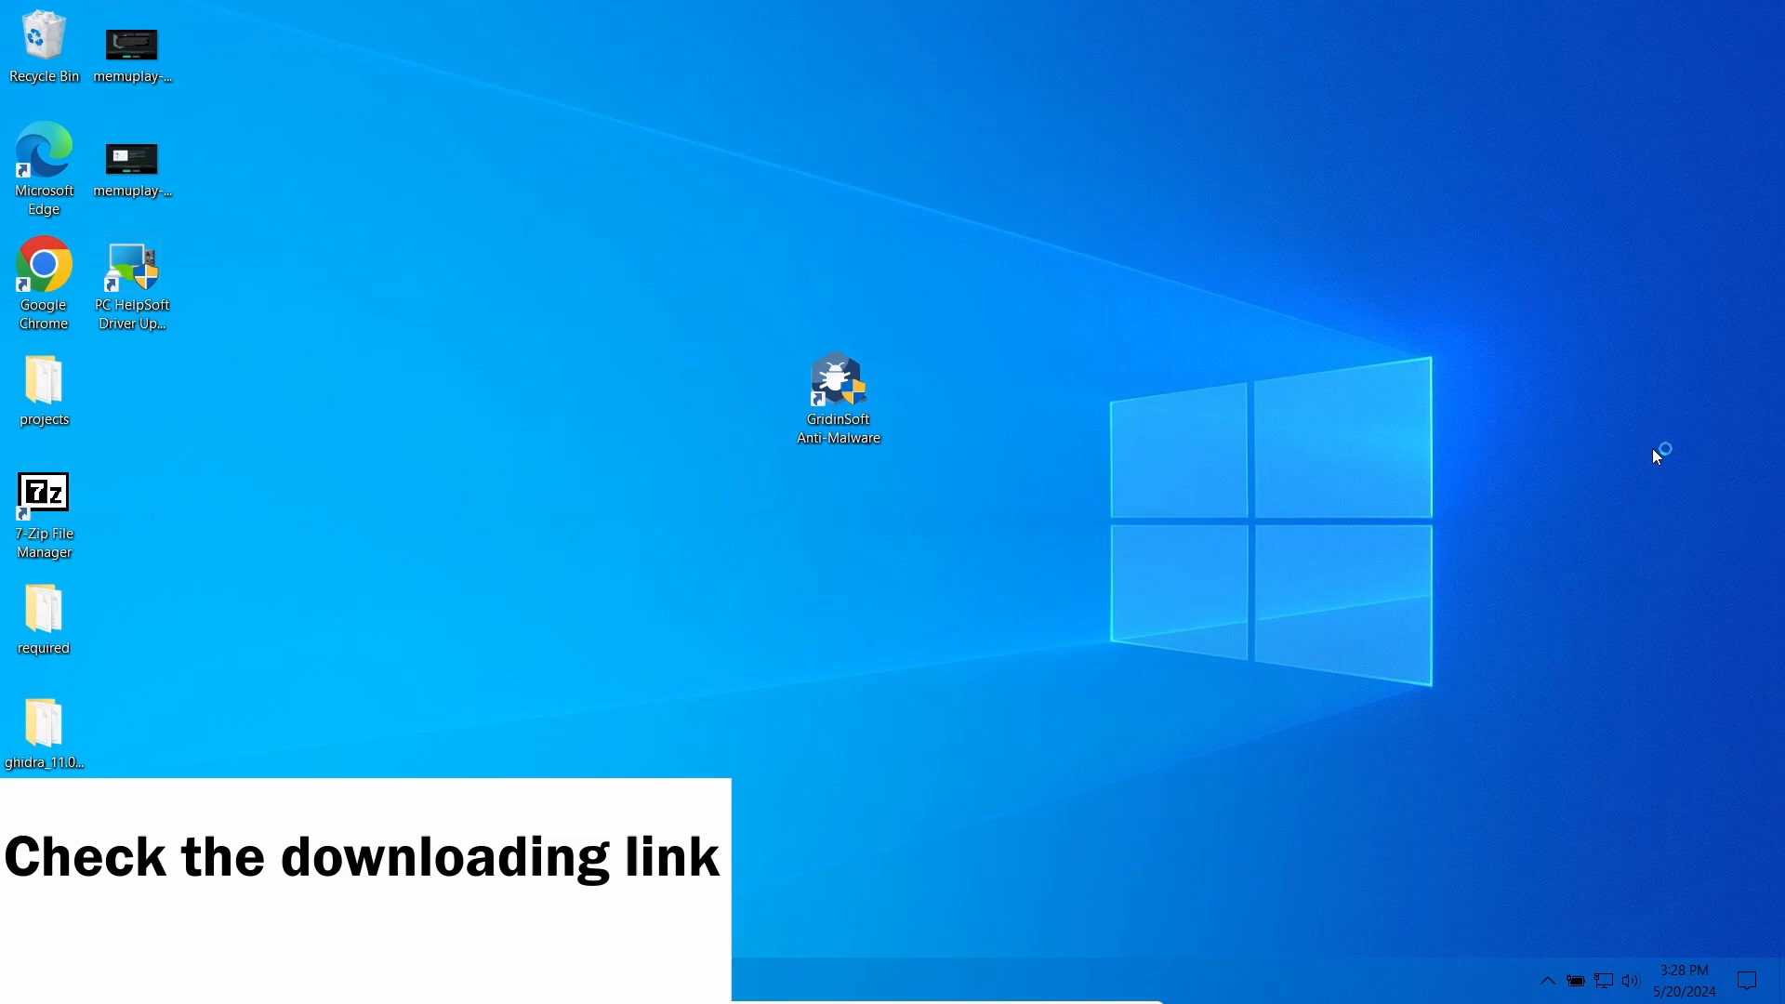
Launch GridinSoft Anti-Malware and run a Standard Scan, which detects 87 objects.
double_click(837, 390)
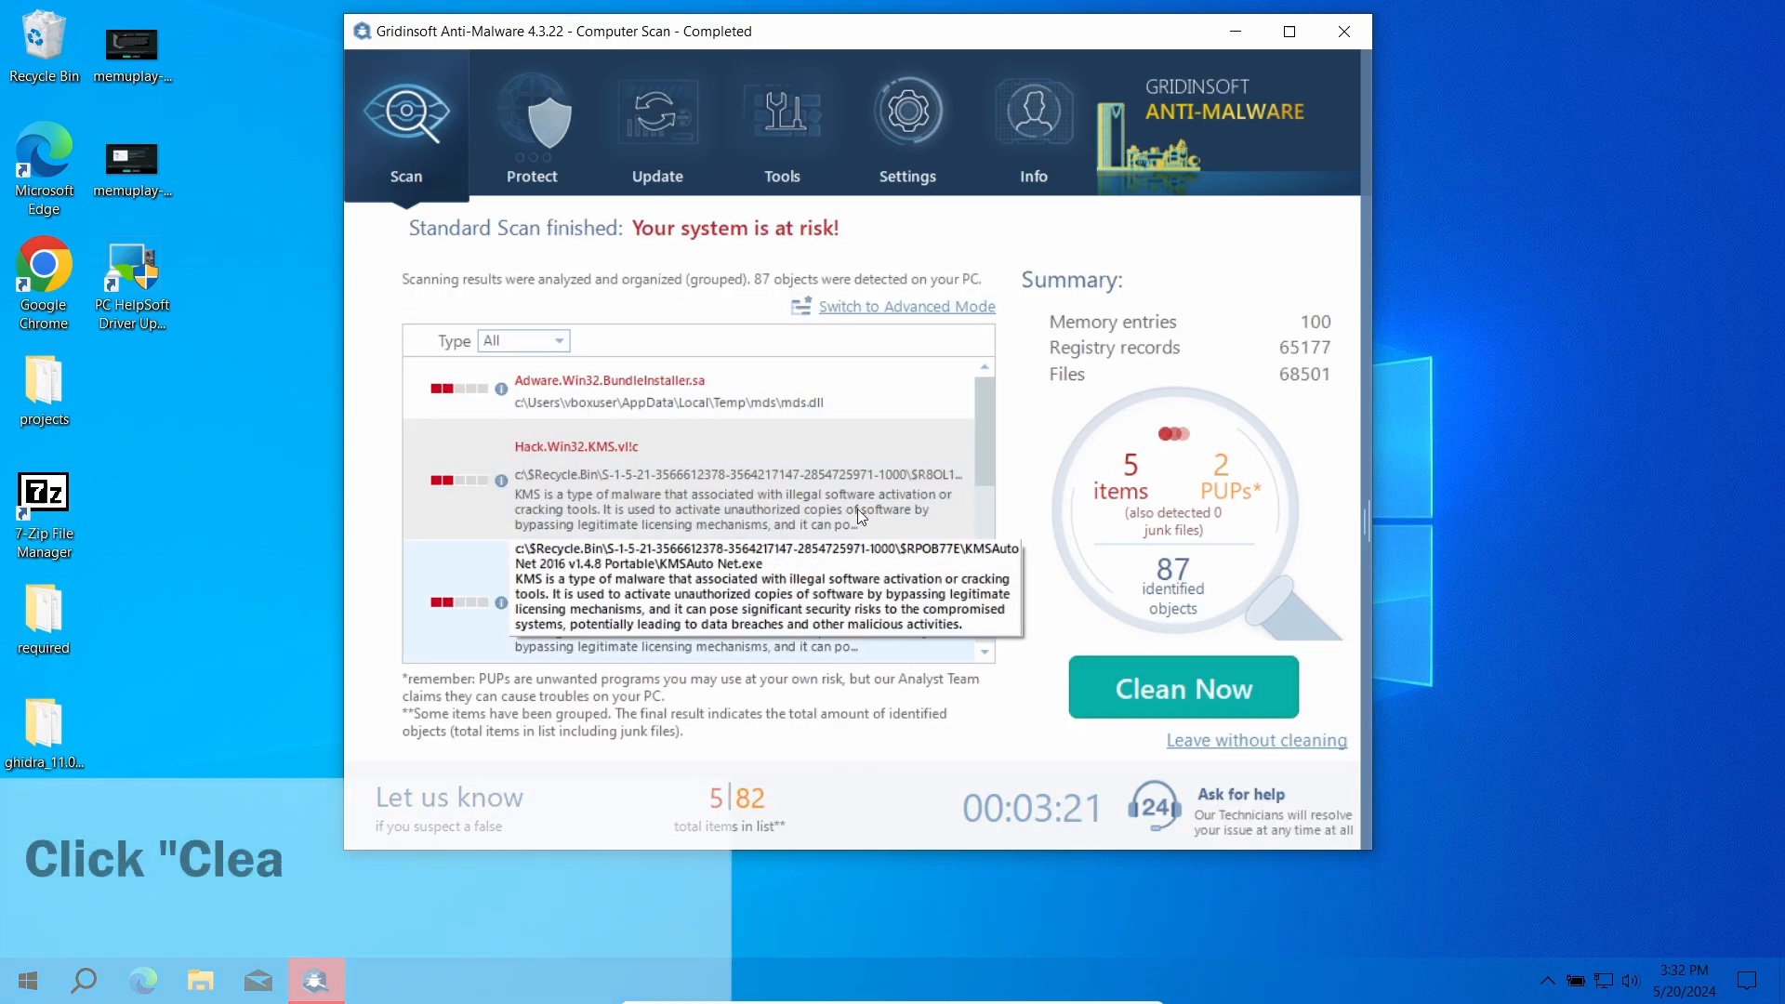
Clean all 87 detected objects and close the removal summary.
left_click(1181, 686)
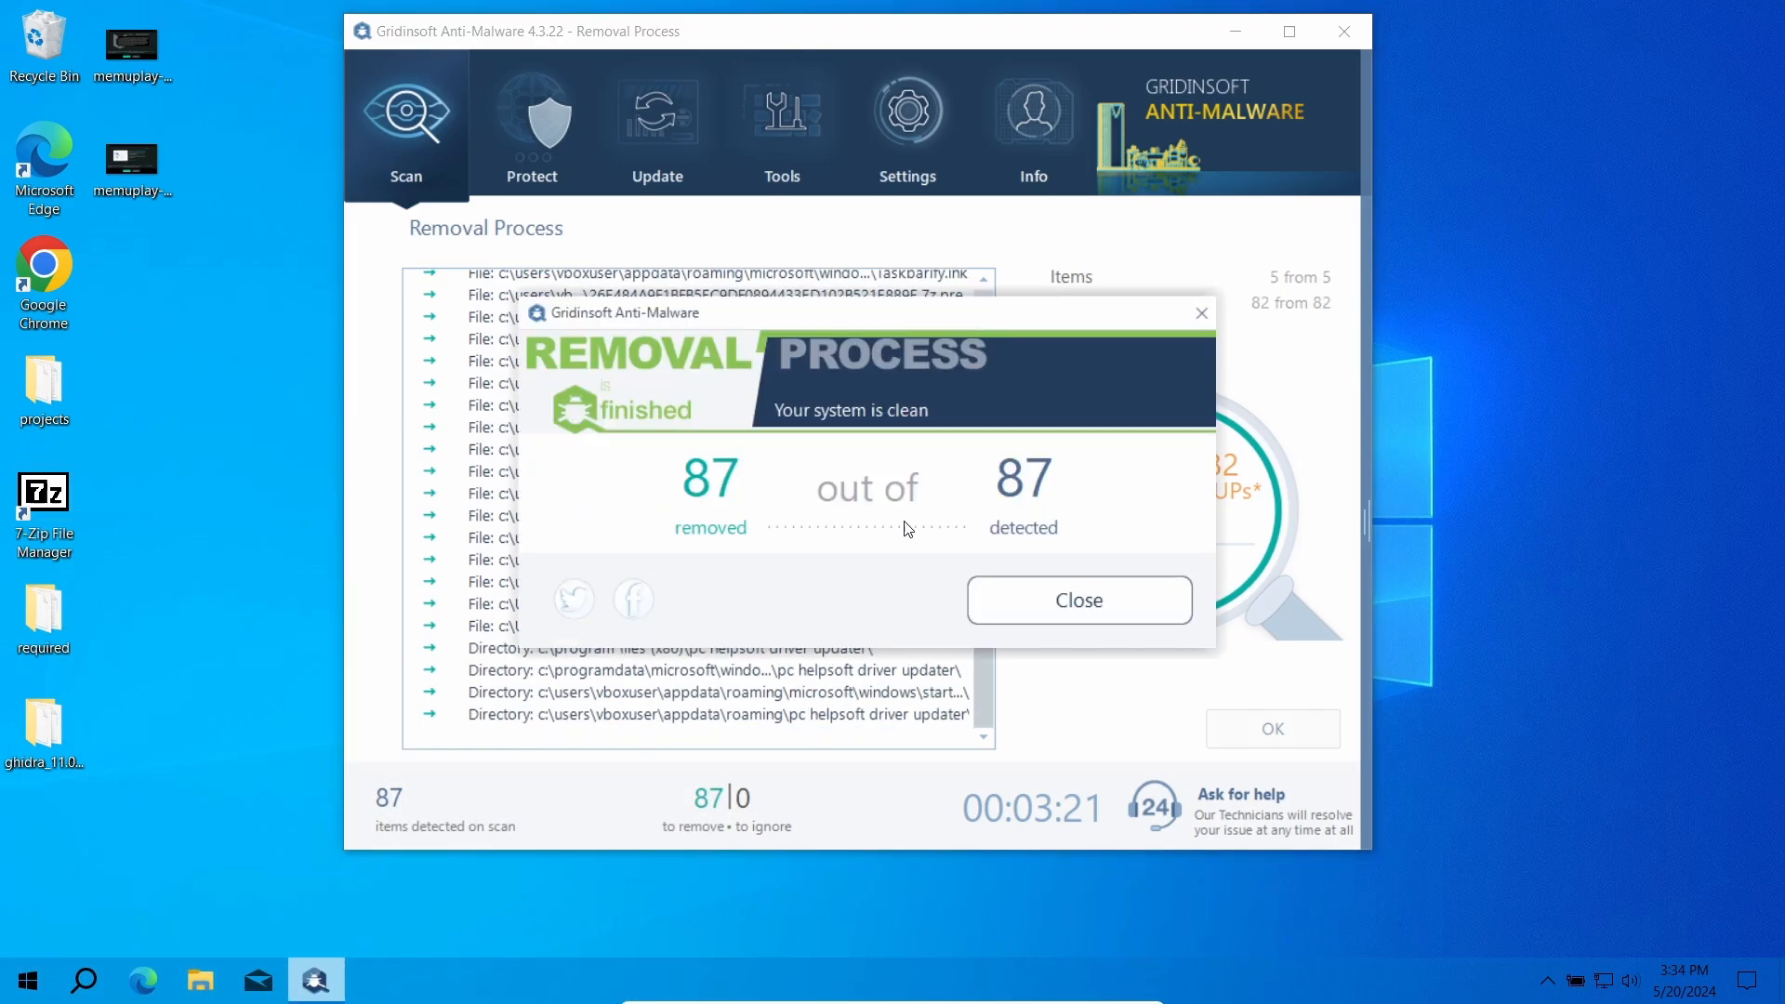
left_click(1076, 600)
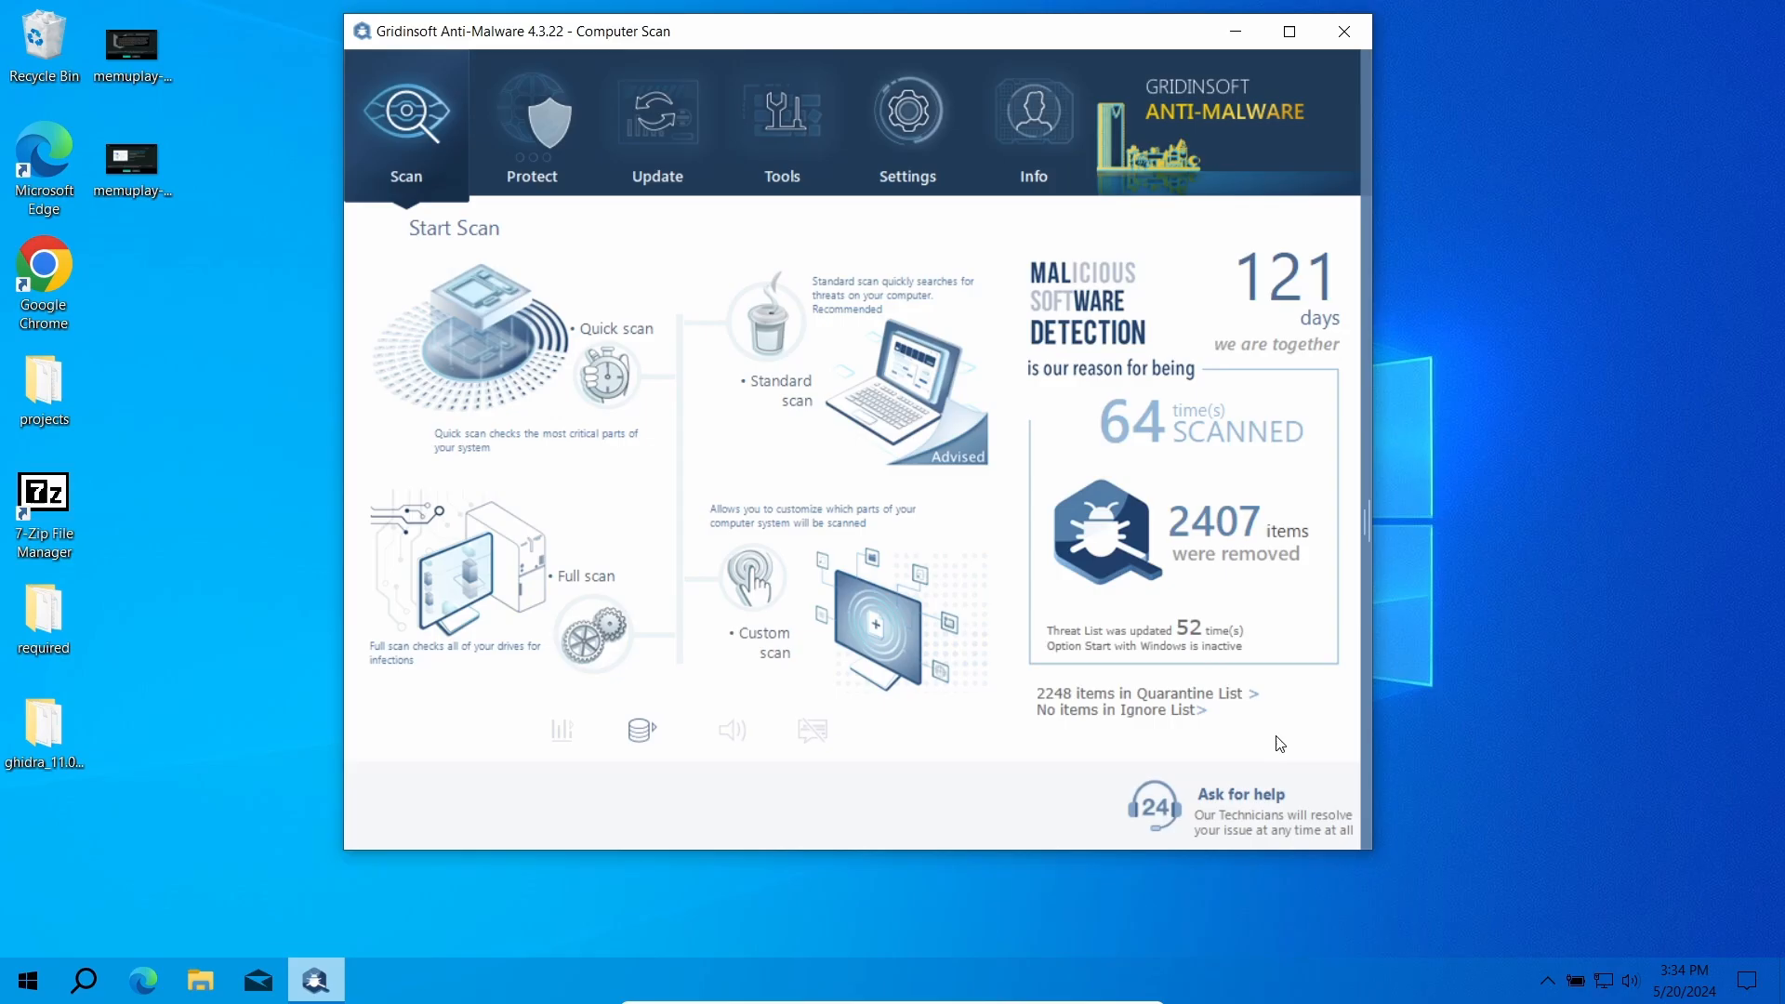